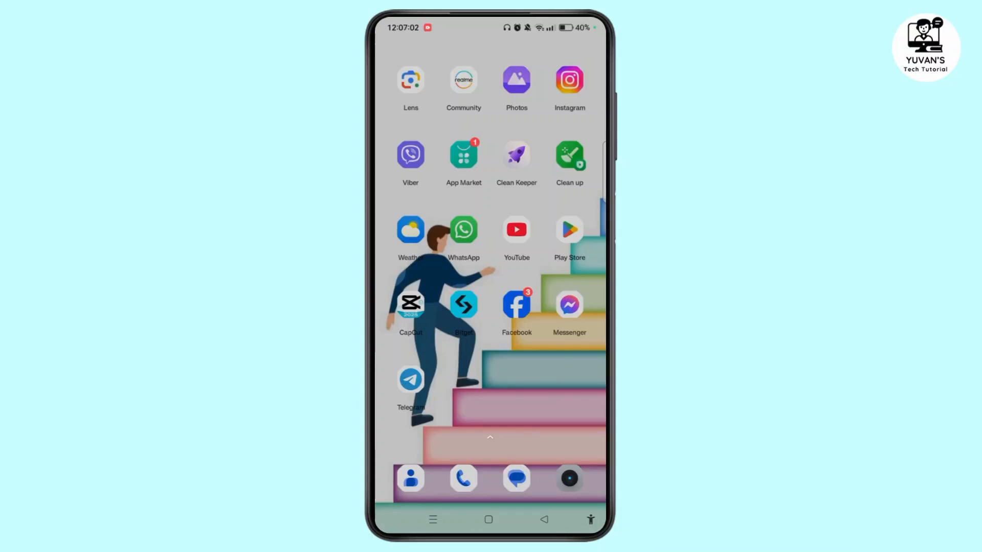
# Launch Telegram from the home screen and open its Settings page.
pyautogui.click(410, 380)
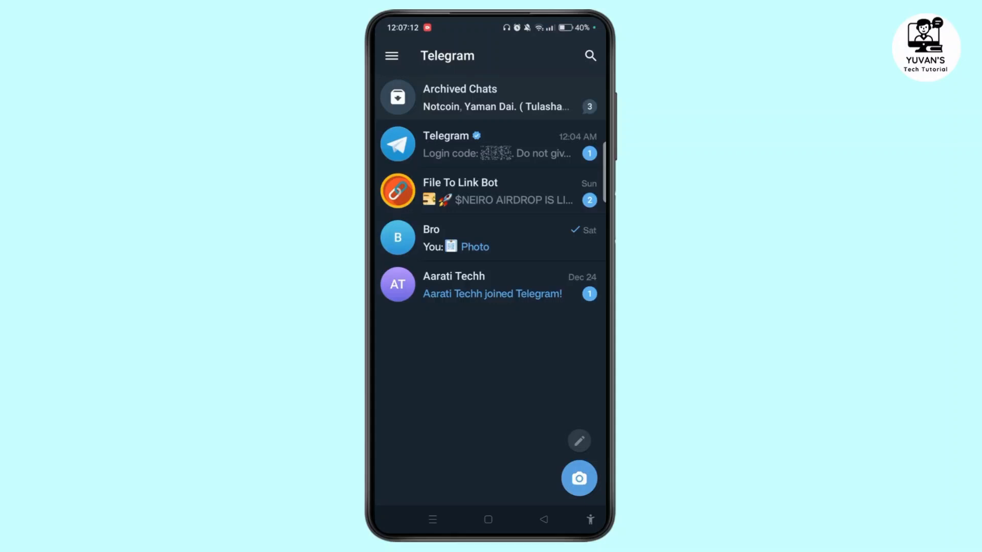
pyautogui.click(391, 56)
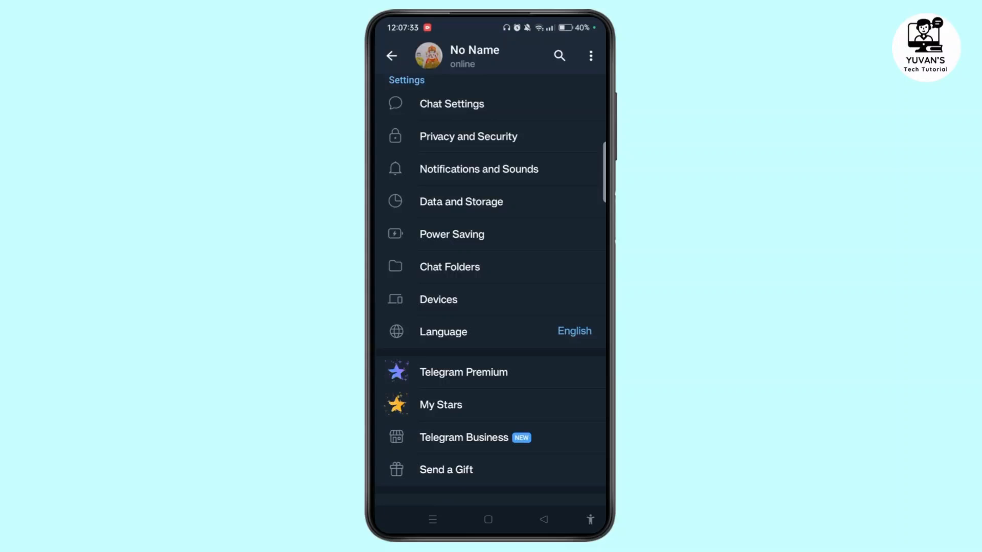
# Look through Data and Storage, then go back and enter Privacy and Security.
pyautogui.click(460, 201)
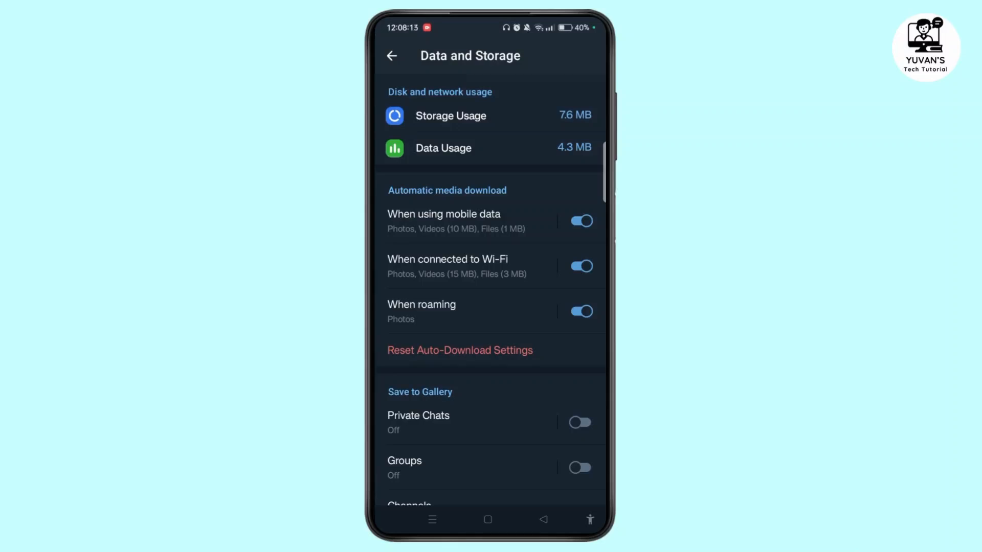
pyautogui.click(391, 56)
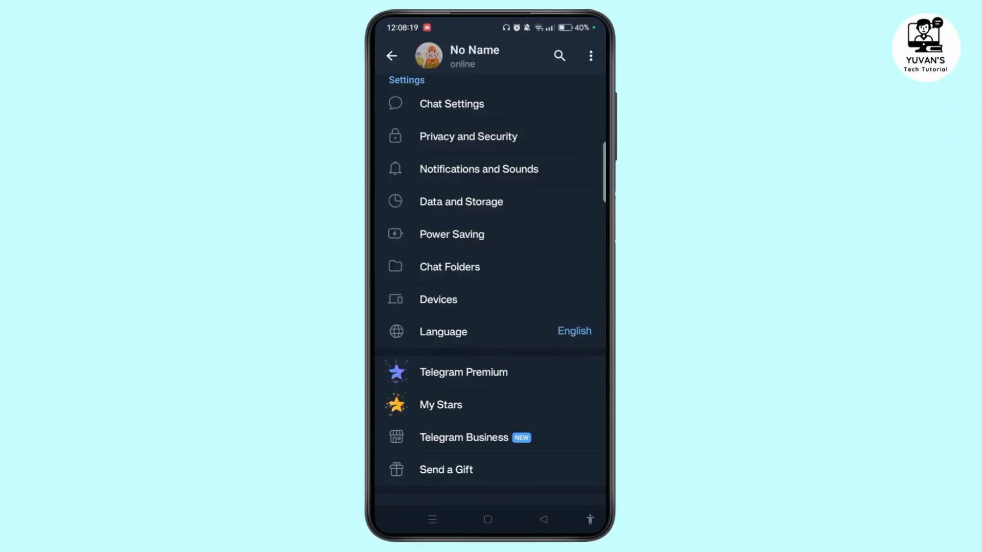
pyautogui.click(468, 136)
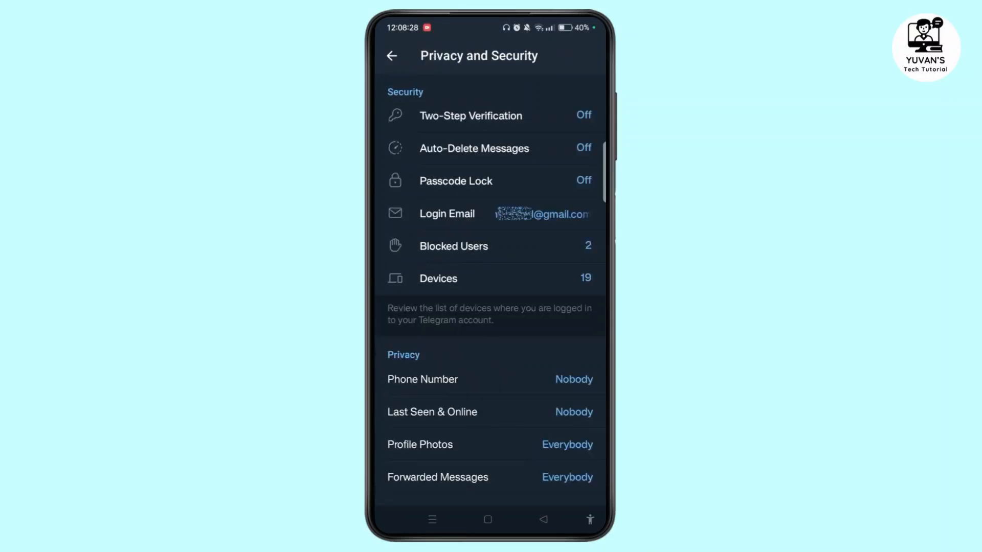
# Set up a Two-Step Verification password and return to Privacy and Security.
pyautogui.click(488, 115)
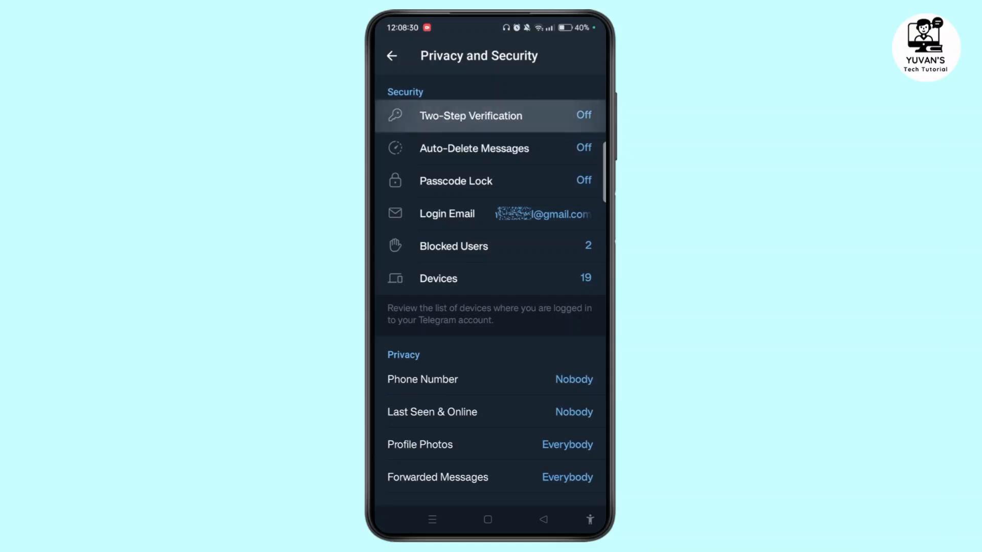
pyautogui.click(471, 115)
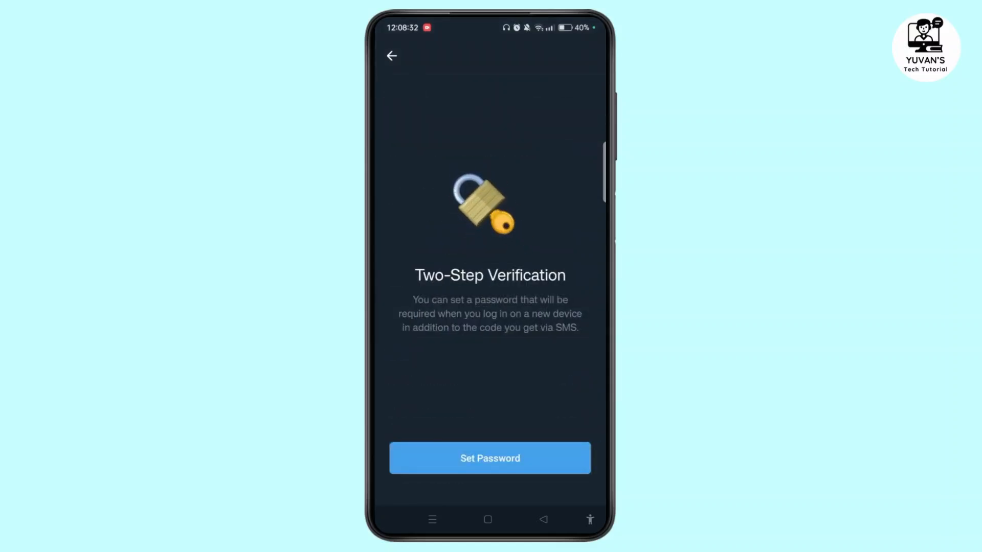
pyautogui.click(391, 56)
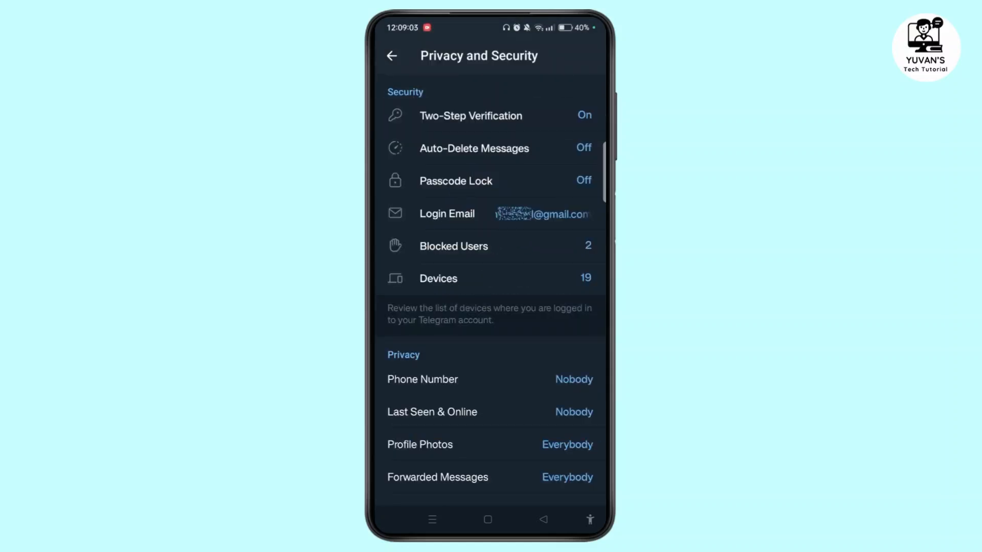